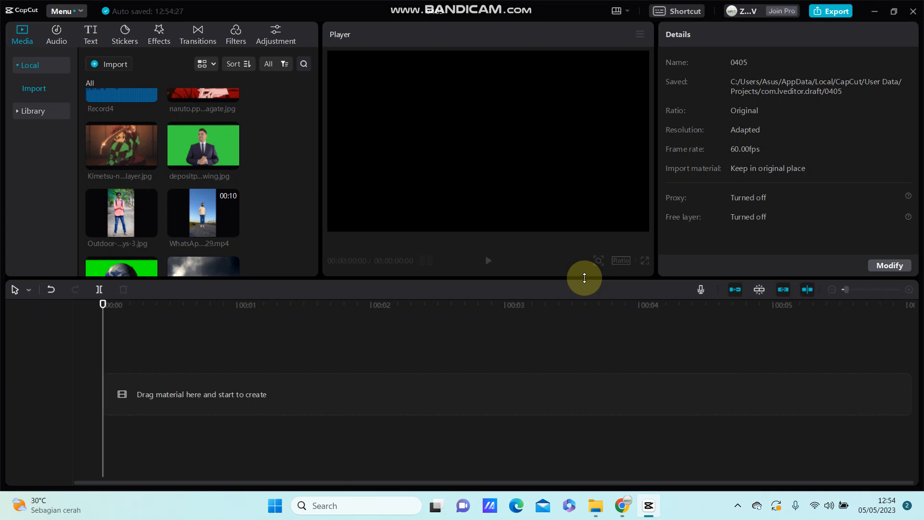
mouse_move(273, 185)
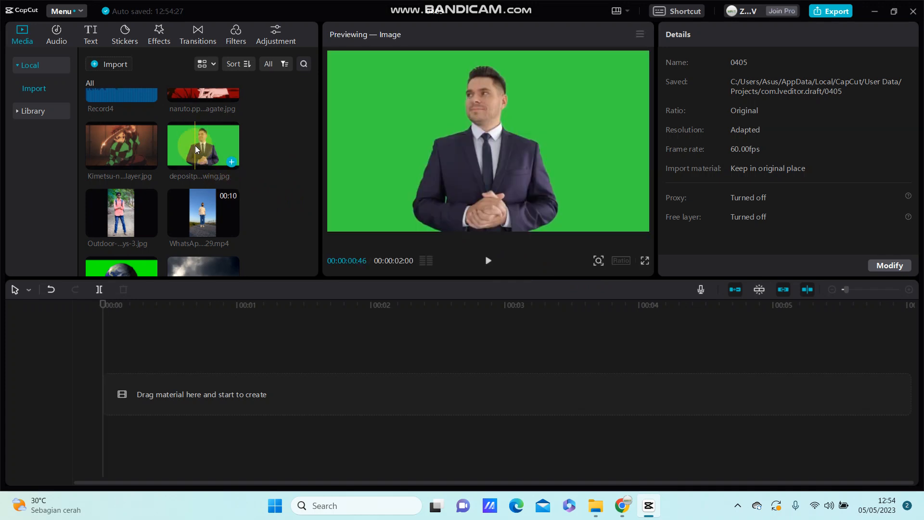
- Place the green-screen businessman image from Media onto the timeline
drag(203, 144, 236, 394)
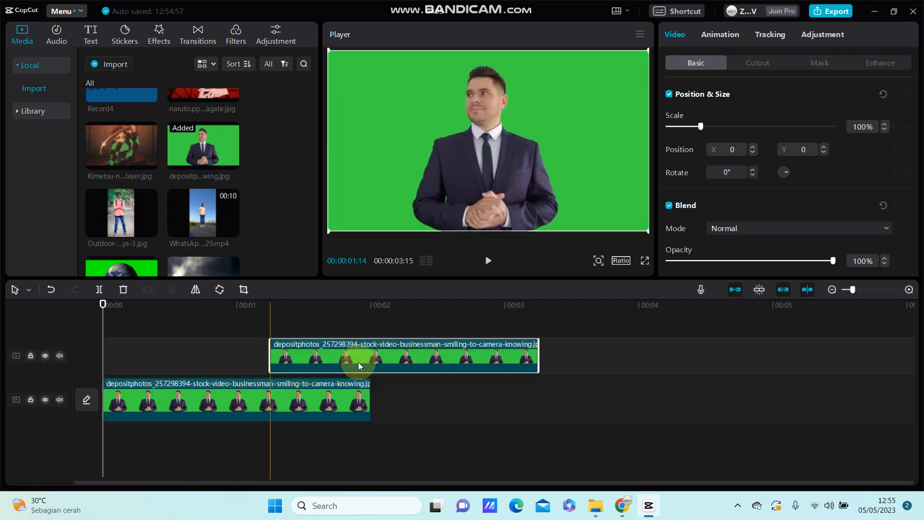
- Align the overlay businessman copy to start at 00:00 with the clip below
drag(359, 356, 221, 355)
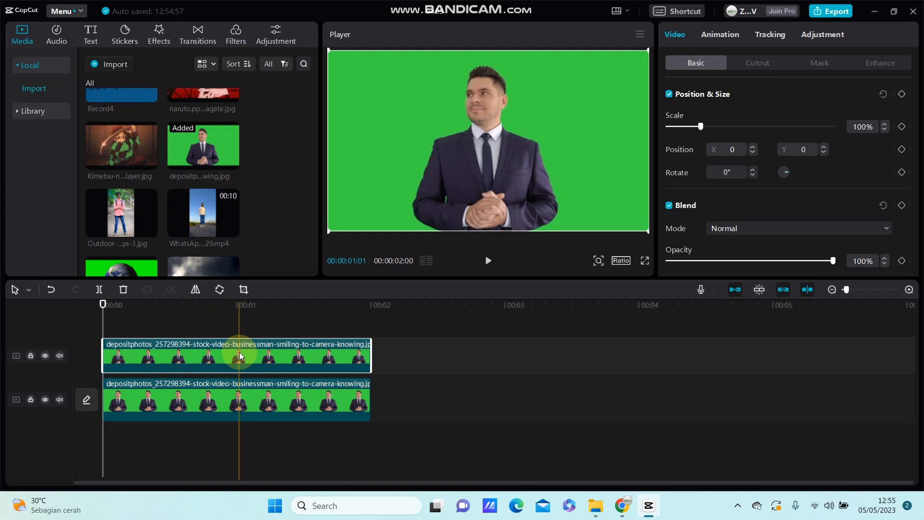
click(335, 343)
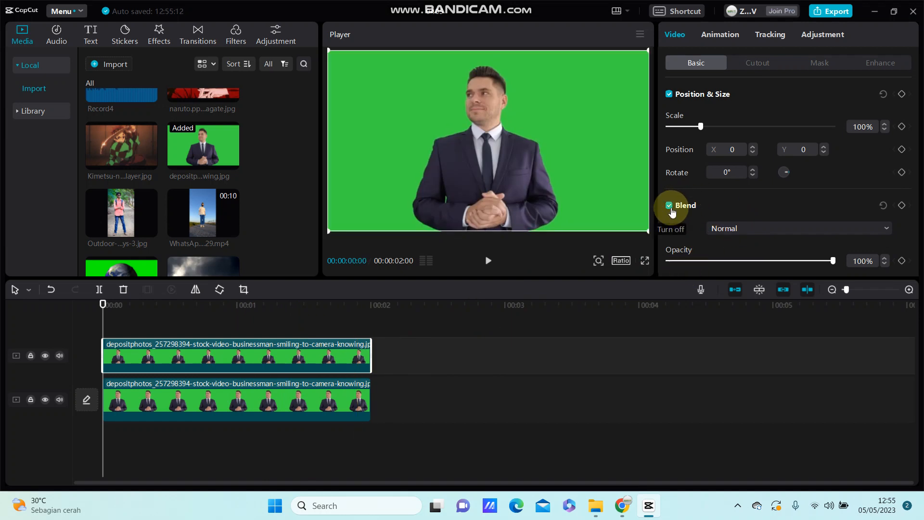
- Set the upper copy's blend mode to Overlay and lower its opacity to 61%
click(800, 228)
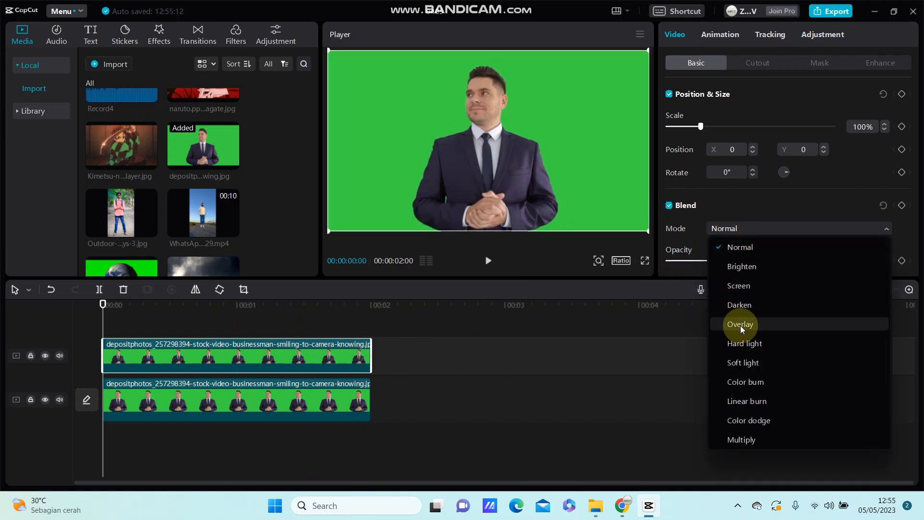
click(742, 324)
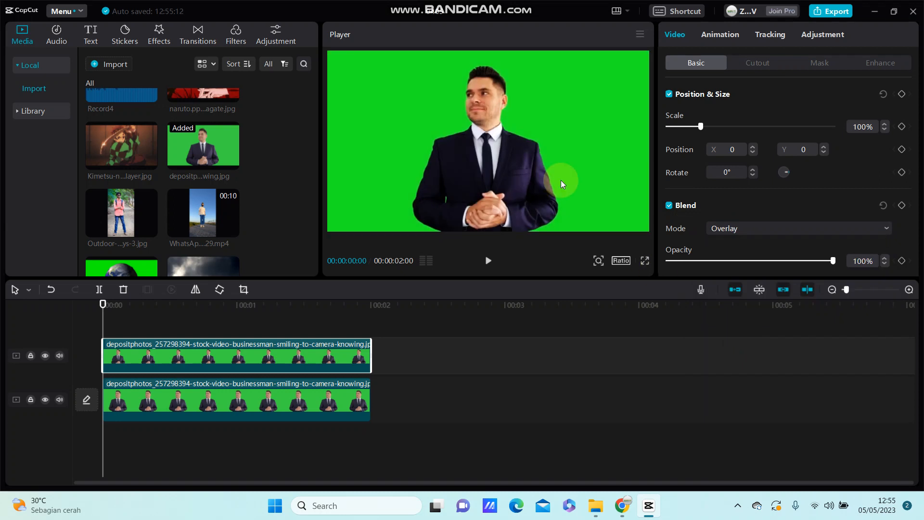
drag(833, 261, 826, 261)
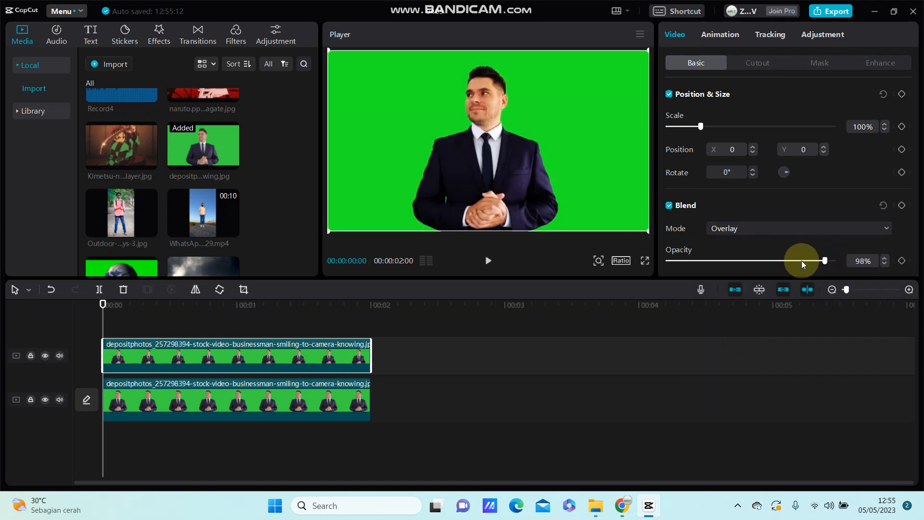
drag(825, 261, 778, 261)
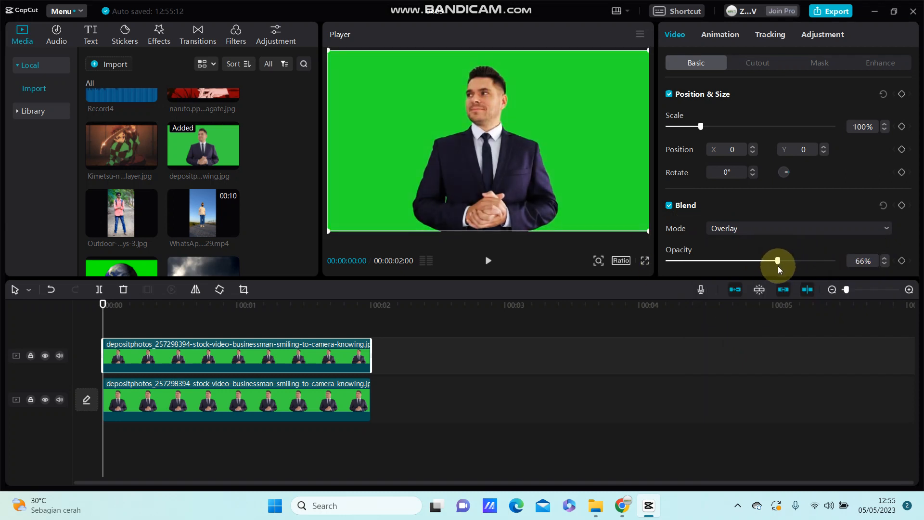
drag(777, 260, 768, 260)
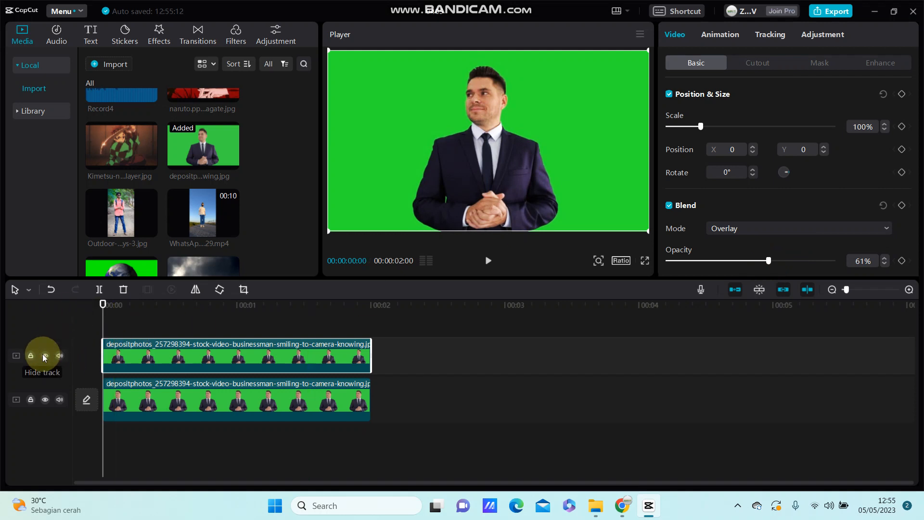
click(44, 356)
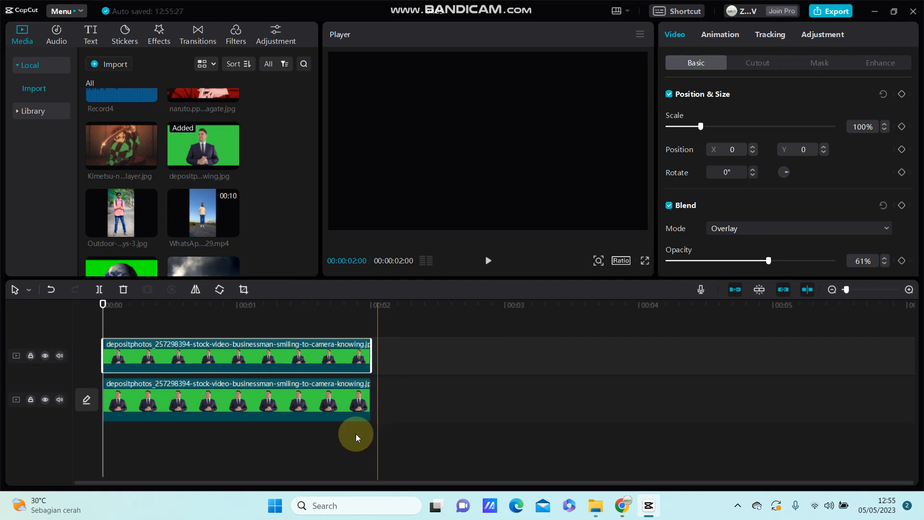
click(189, 403)
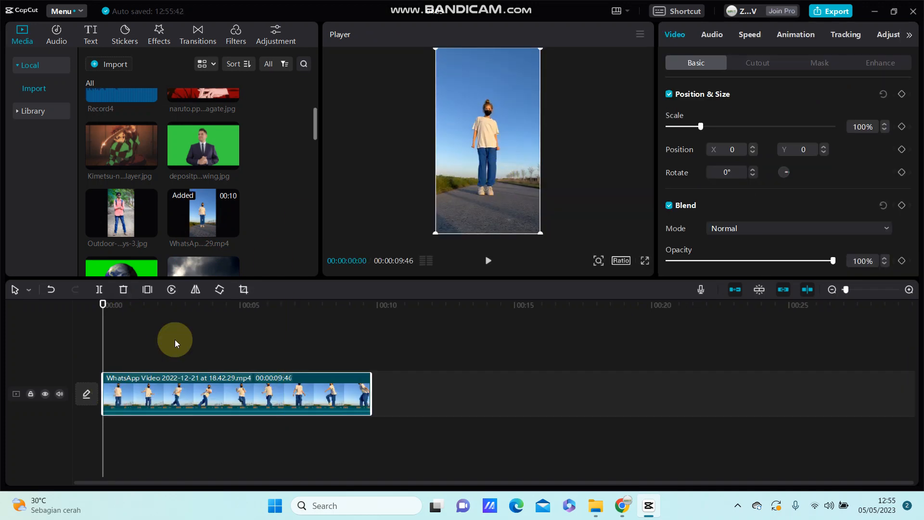
- Replace the businessman clips with the walking video and an aligned overlay copy
click(125, 305)
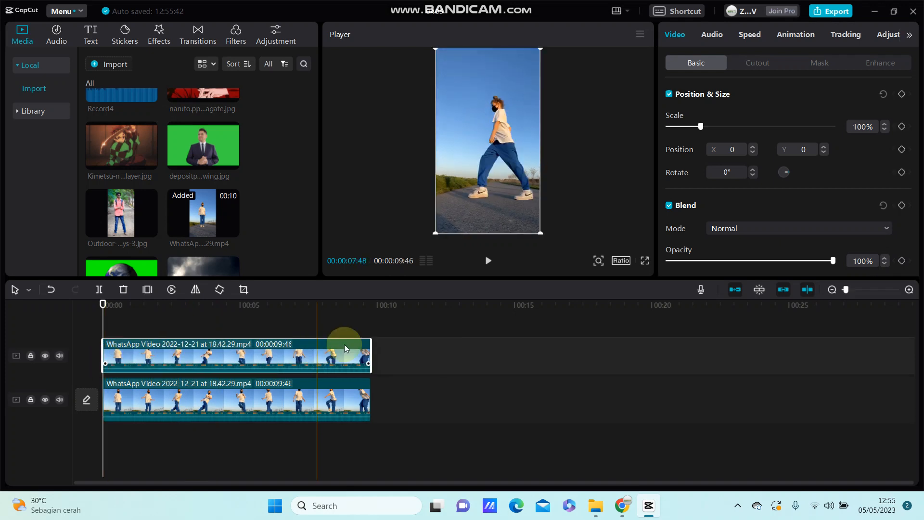
- Set the upper walking-video copy to Overlay blend mode at 57% opacity
click(799, 228)
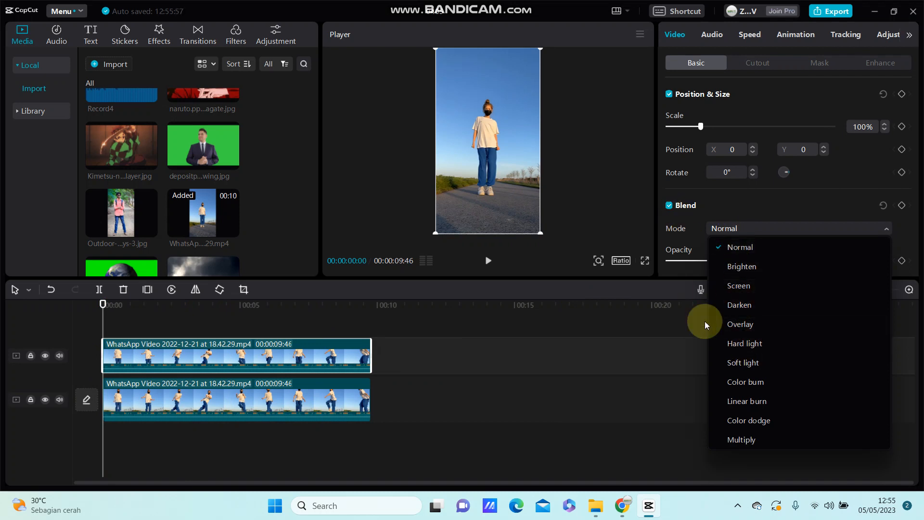
click(740, 324)
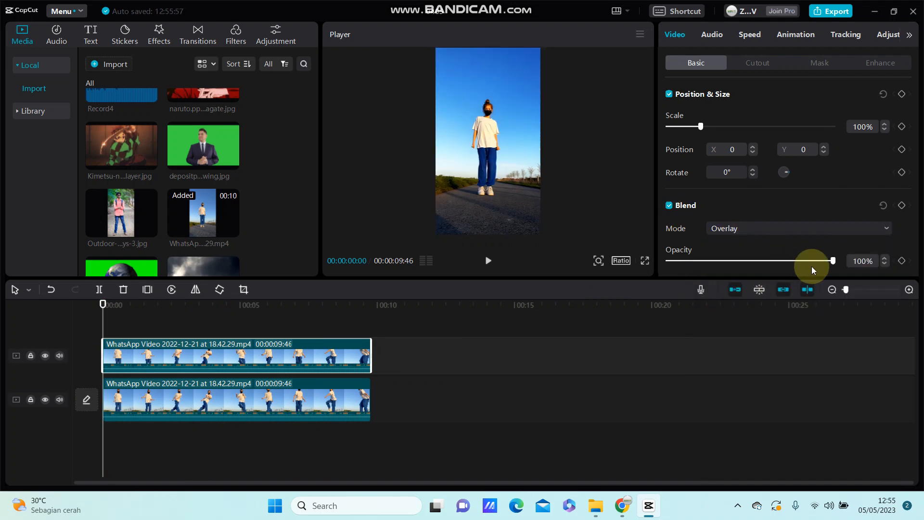
drag(832, 261, 786, 261)
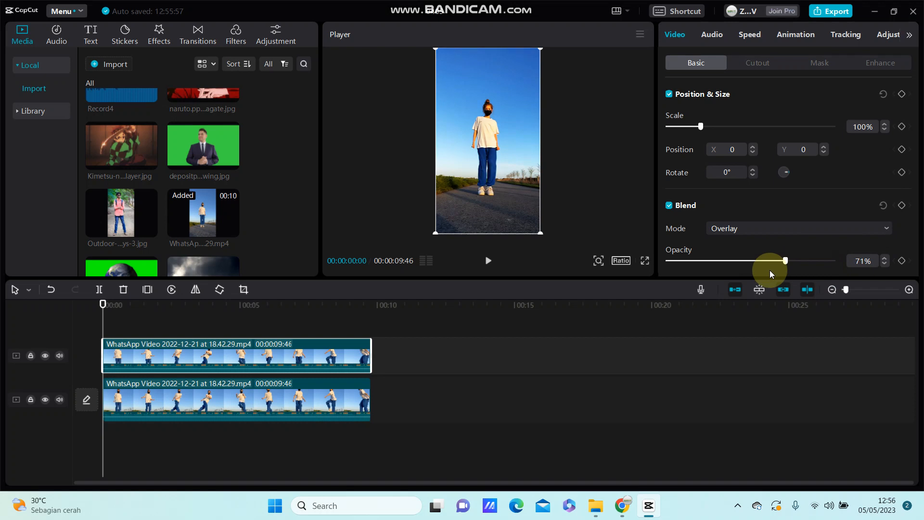
drag(785, 261, 760, 261)
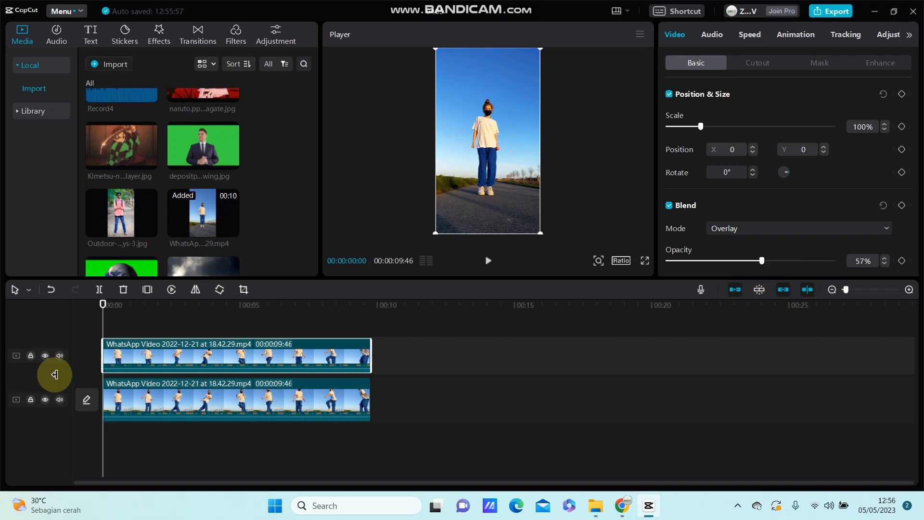
click(44, 355)
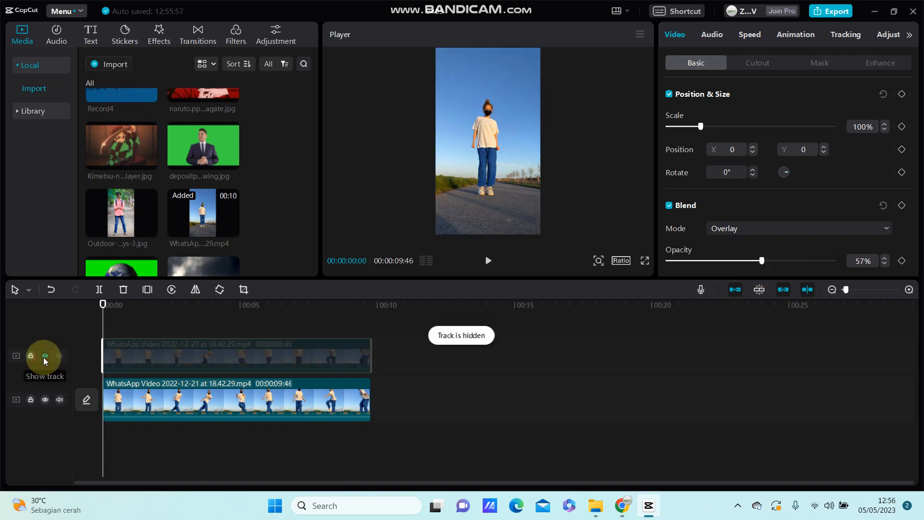
click(44, 355)
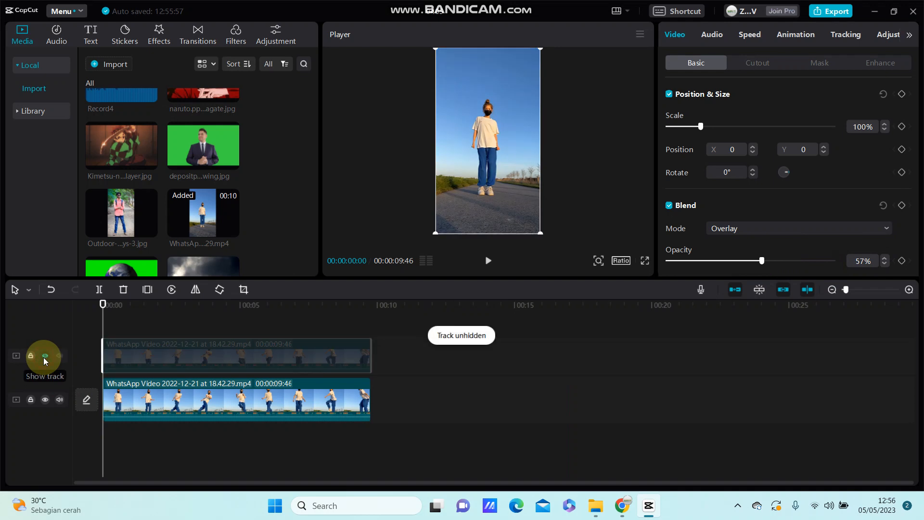
click(45, 355)
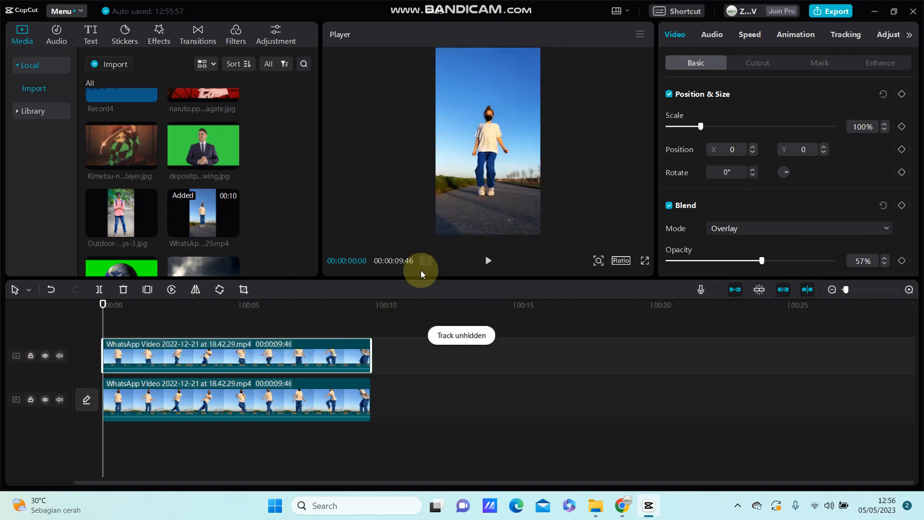